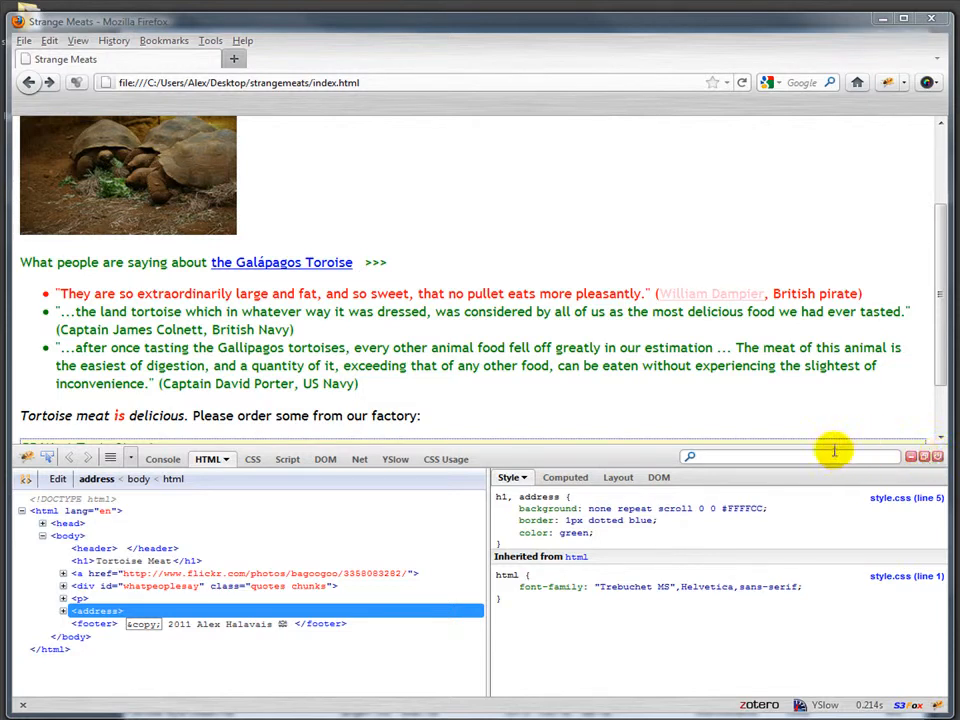
mouse_move(466, 392)
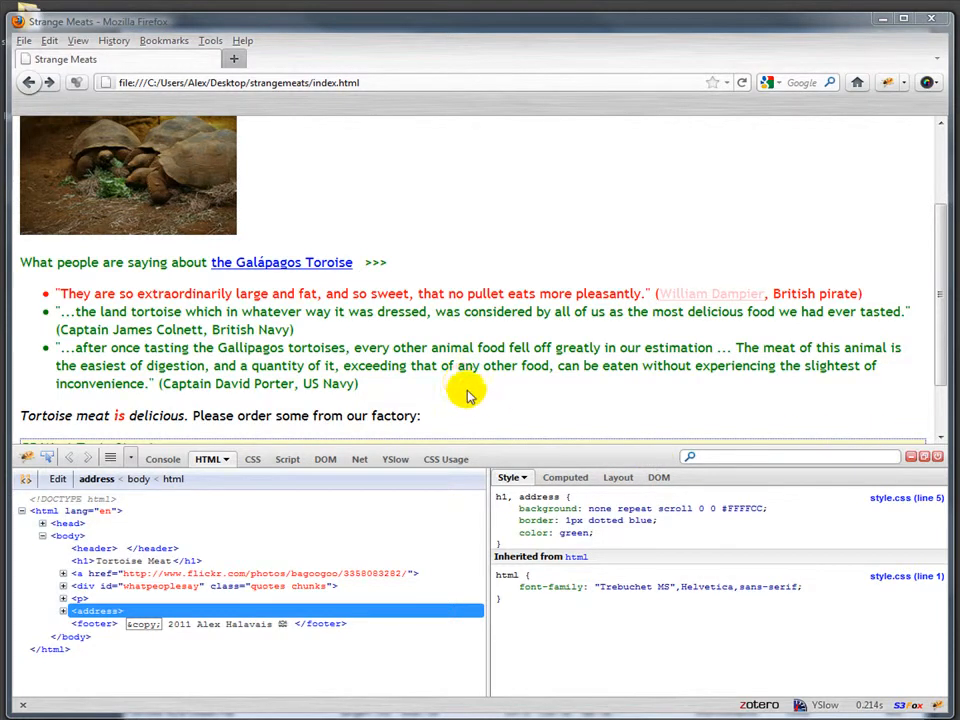
mouse_move(195, 460)
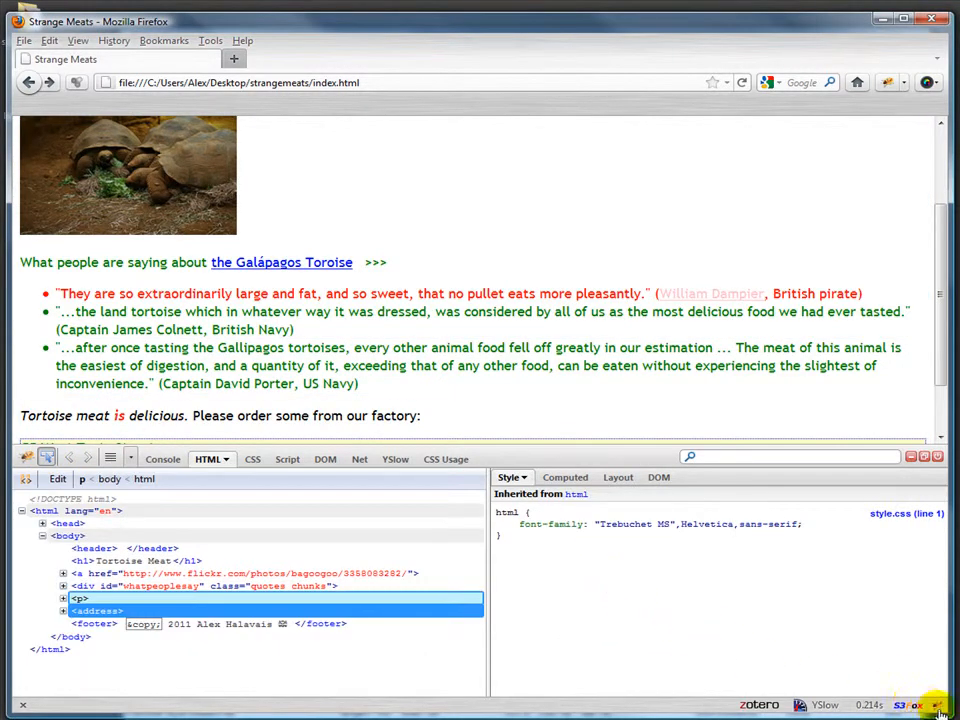
mouse_move(805, 685)
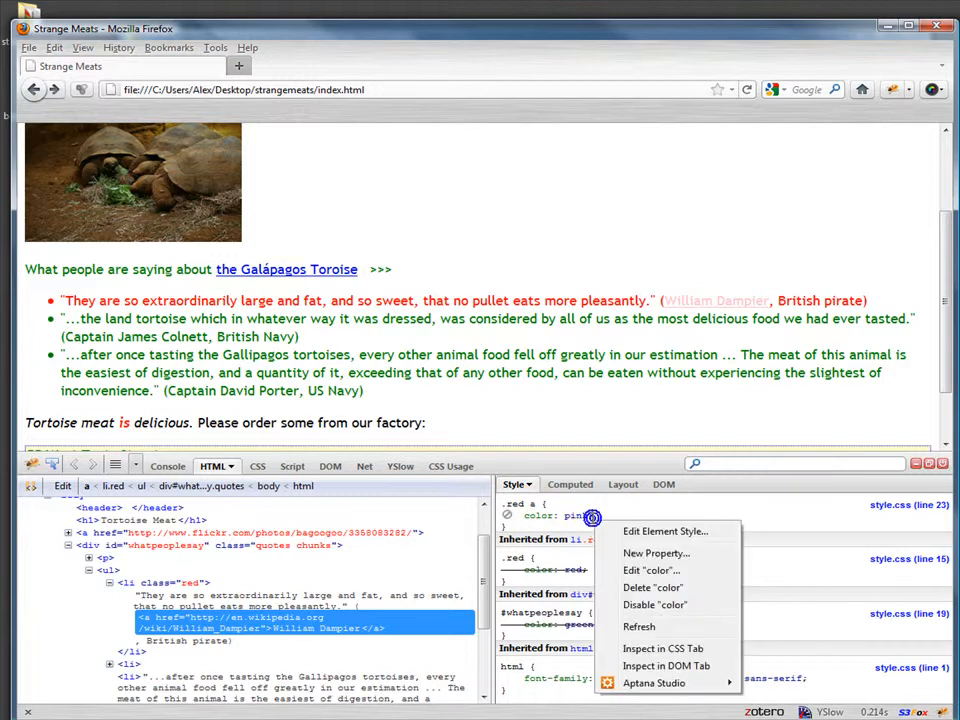
mouse_move(663, 531)
type("font-style")
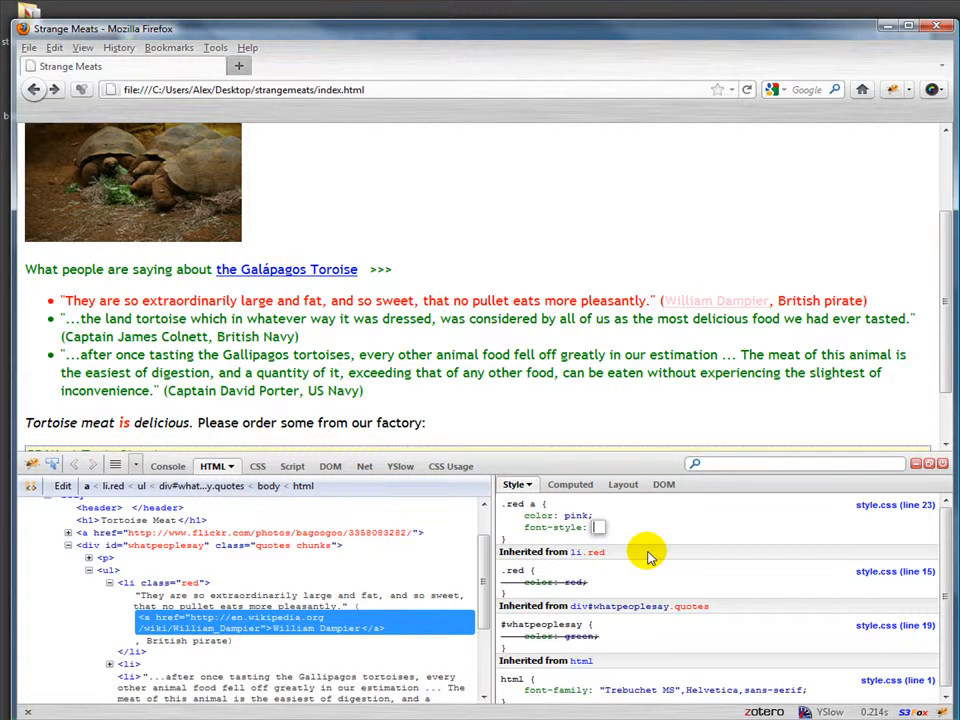
Step: Set the new font-style property on the .red a link rule to italic
left_click(599, 527)
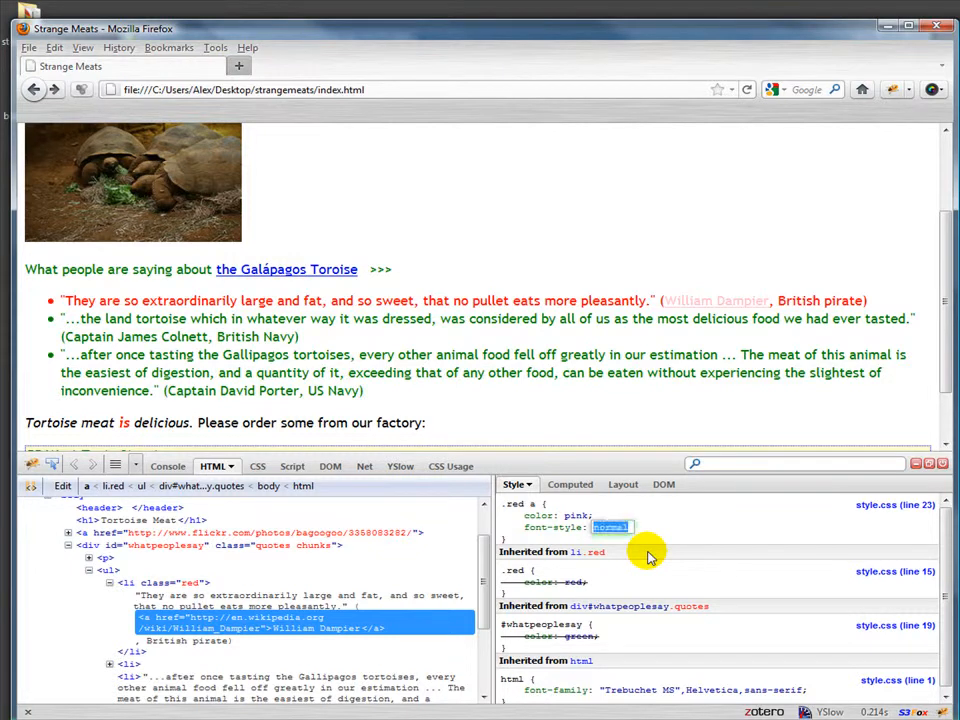
type("inherit")
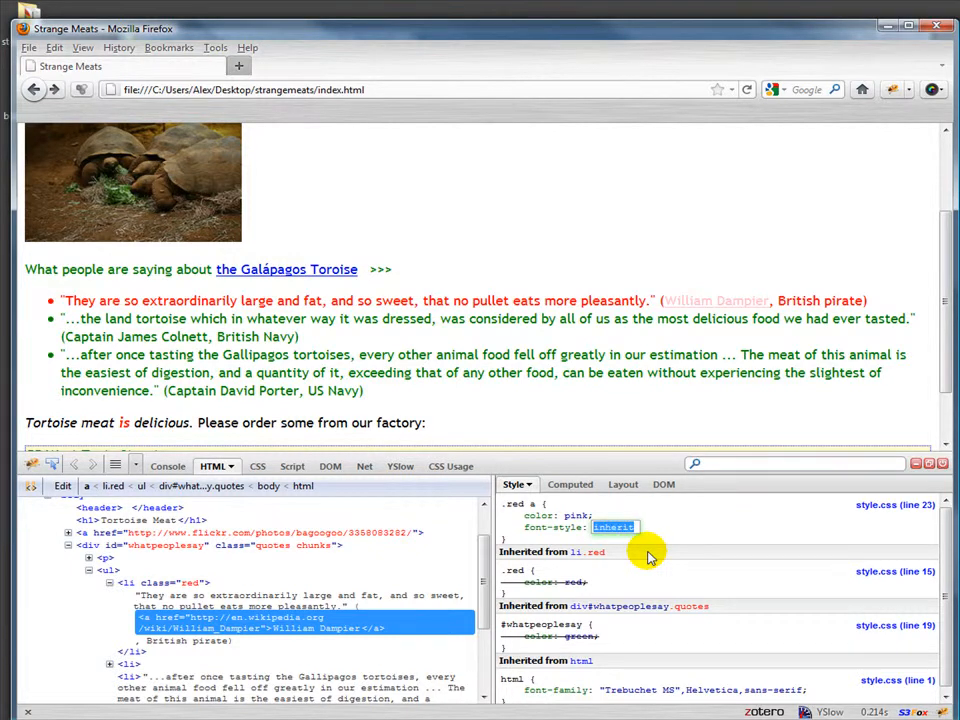
type("italic")
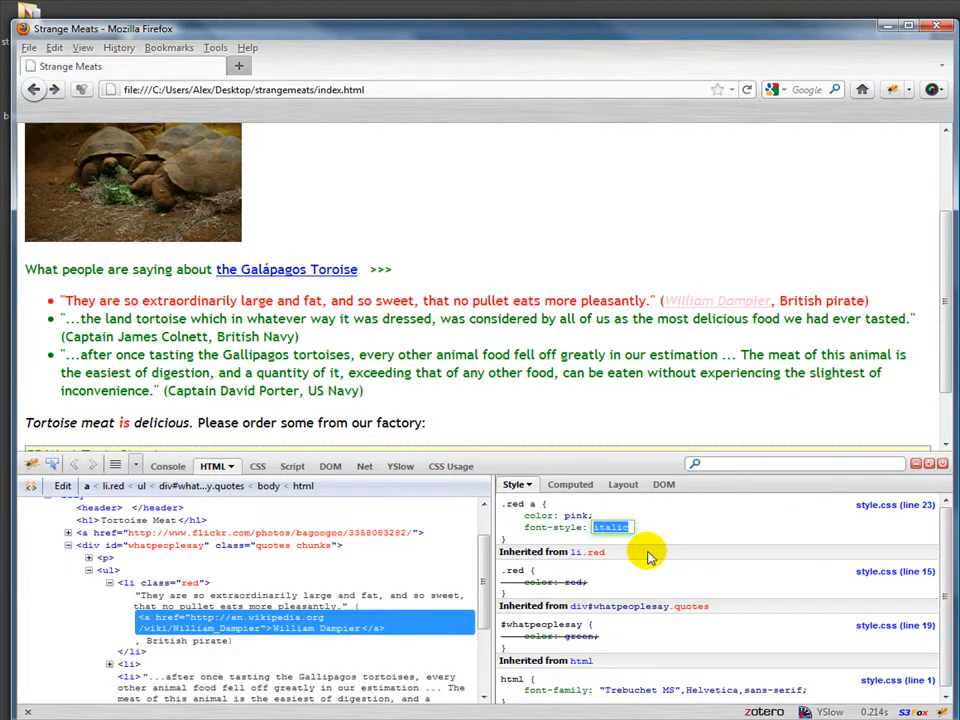
mouse_move(700, 396)
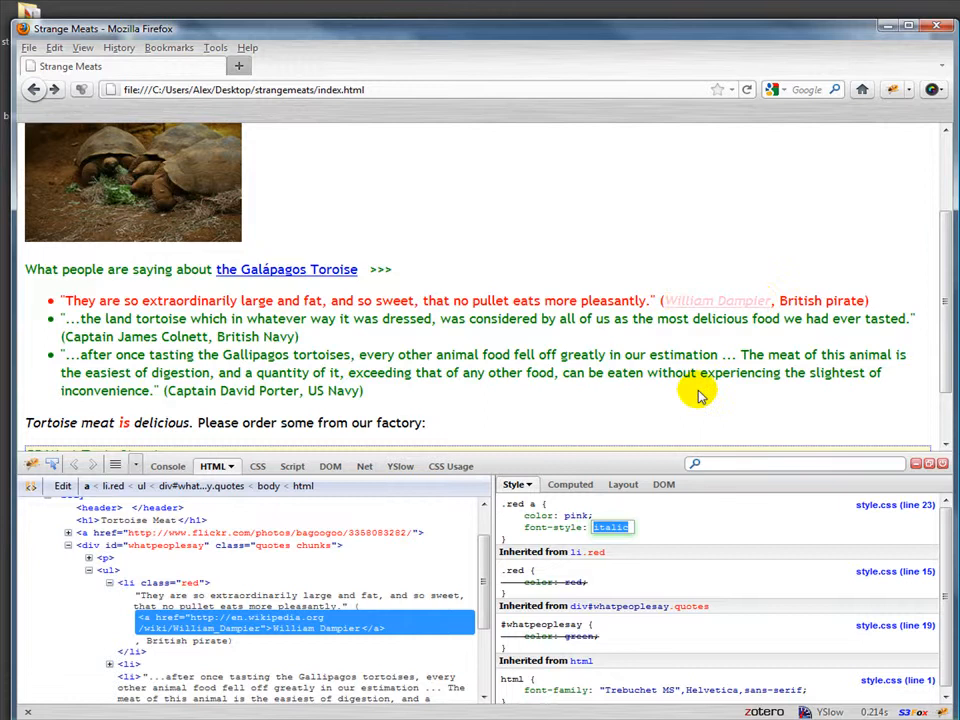
mouse_move(720, 440)
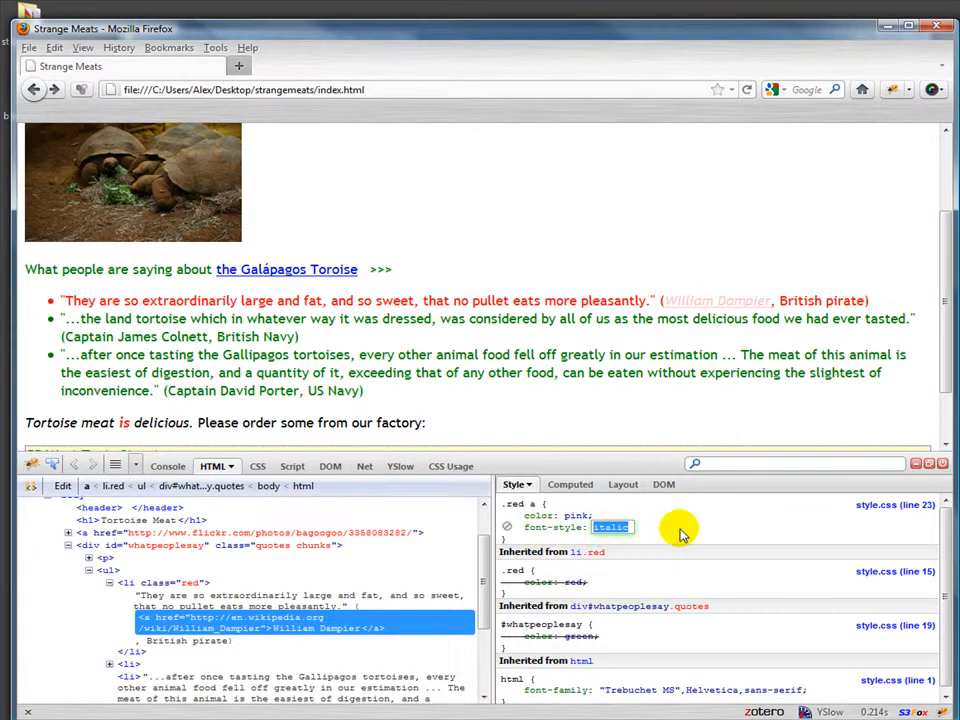
mouse_move(643, 397)
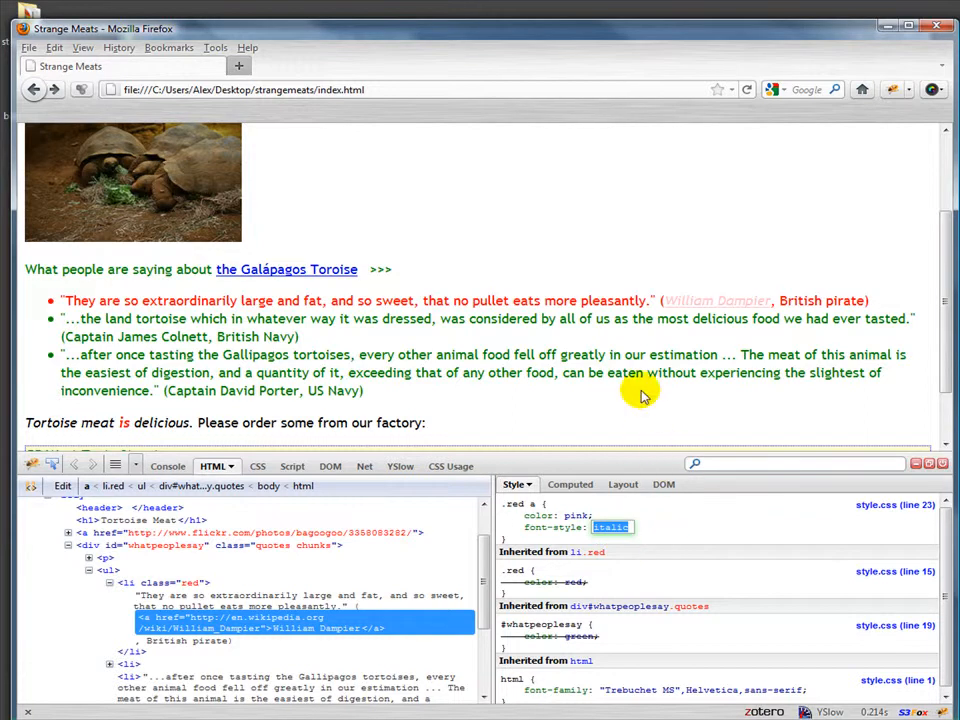
scroll("down", 3)
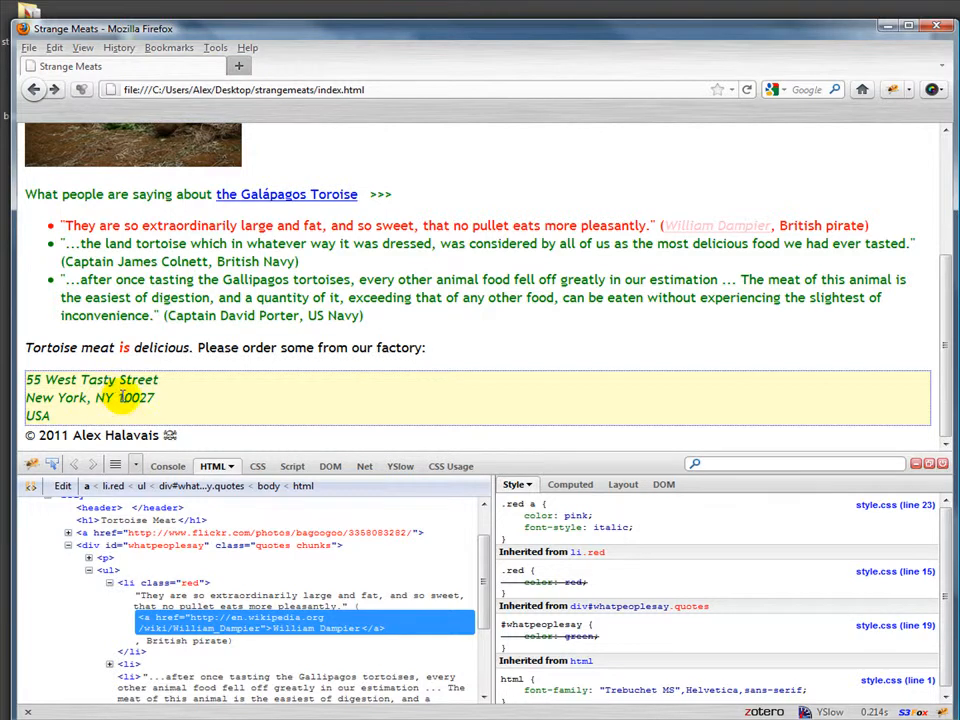
mouse_move(57, 405)
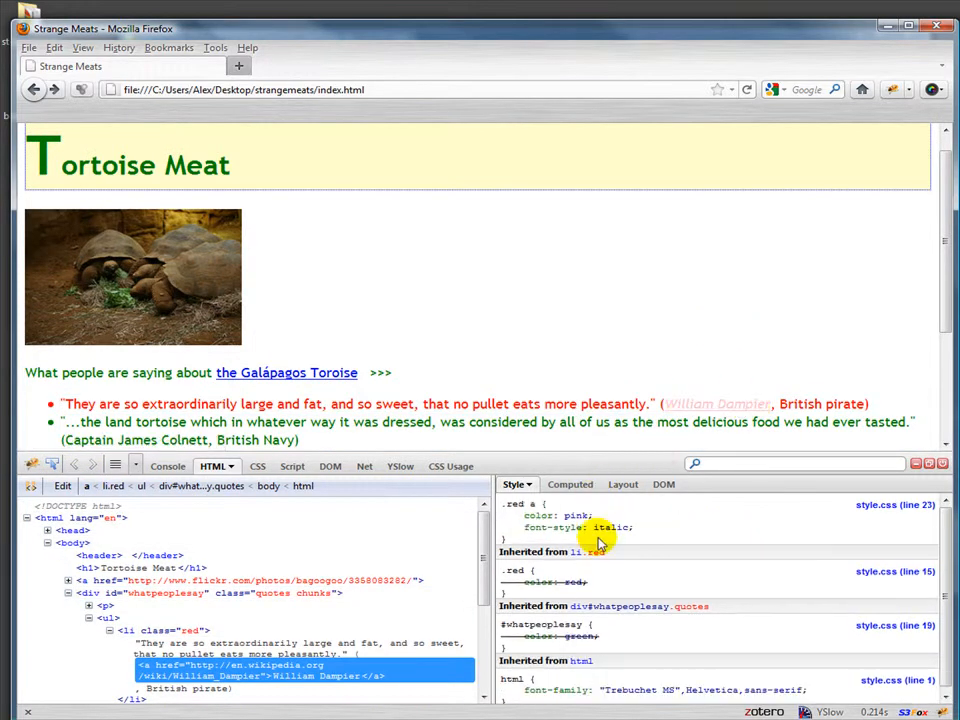
Step: Add a text-decoration property to the .red a link rule and edit its value to none
right_click(612, 527)
type("text-decoration:")
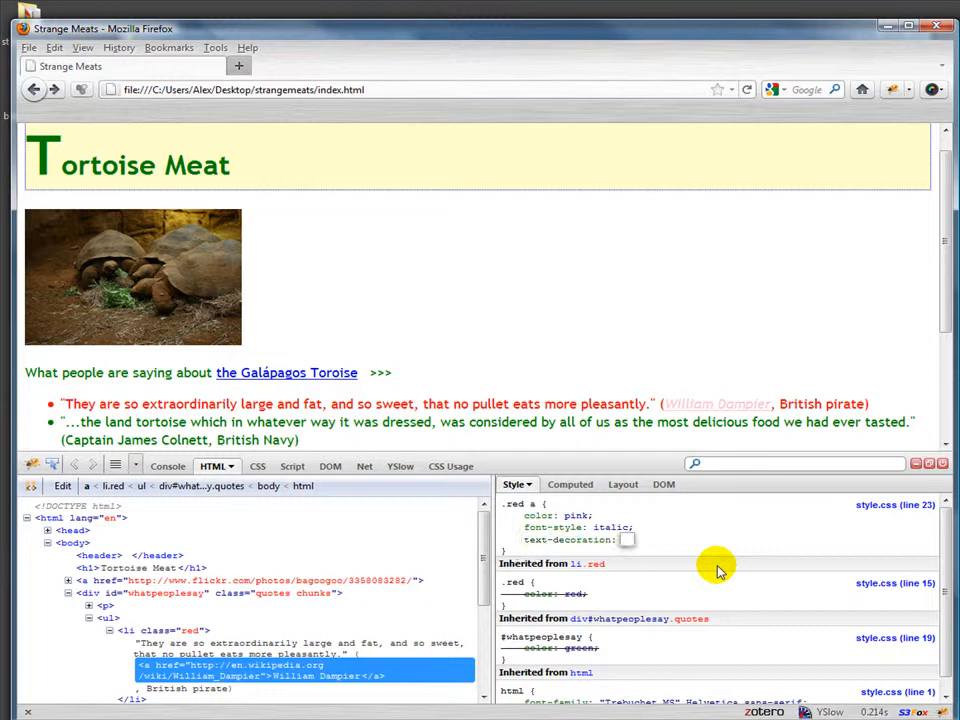
left_click(626, 539)
type("over")
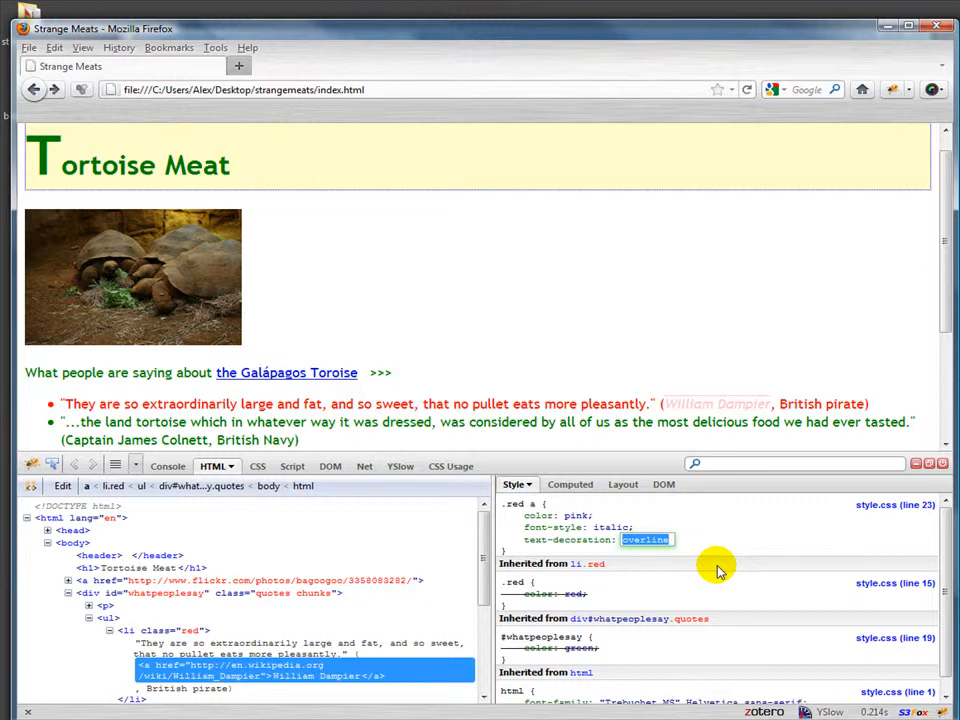
type("line-through")
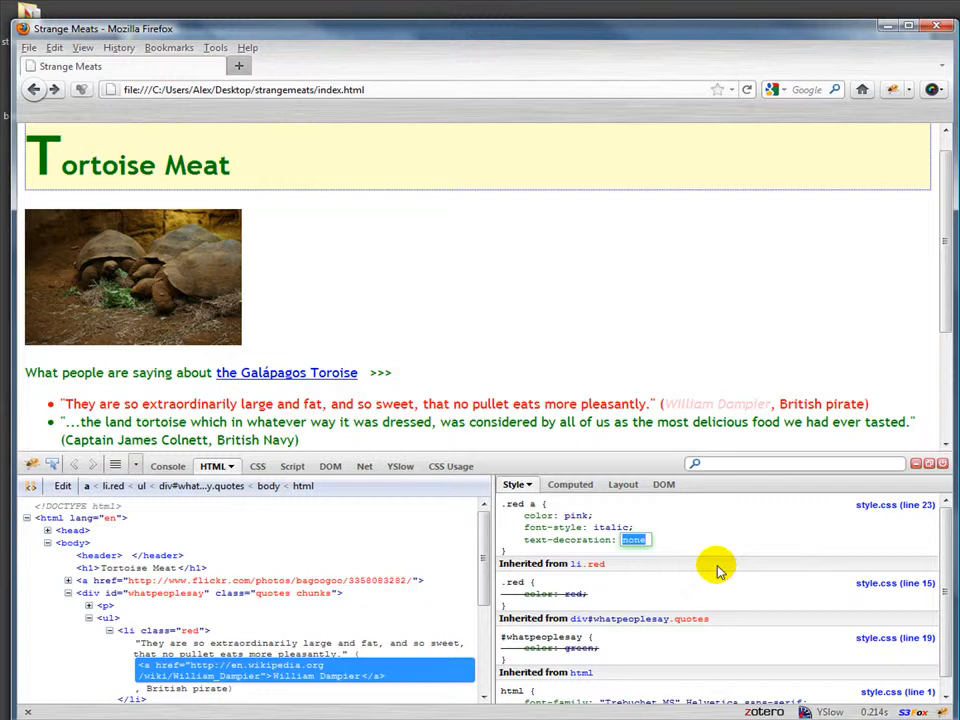
mouse_move(727, 571)
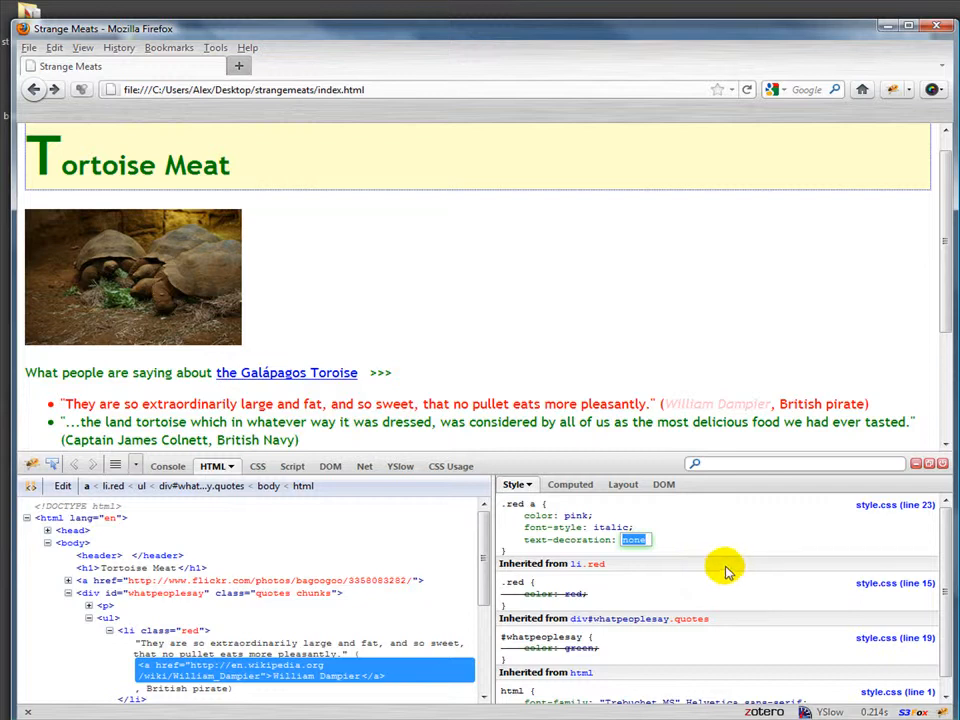
mouse_move(750, 574)
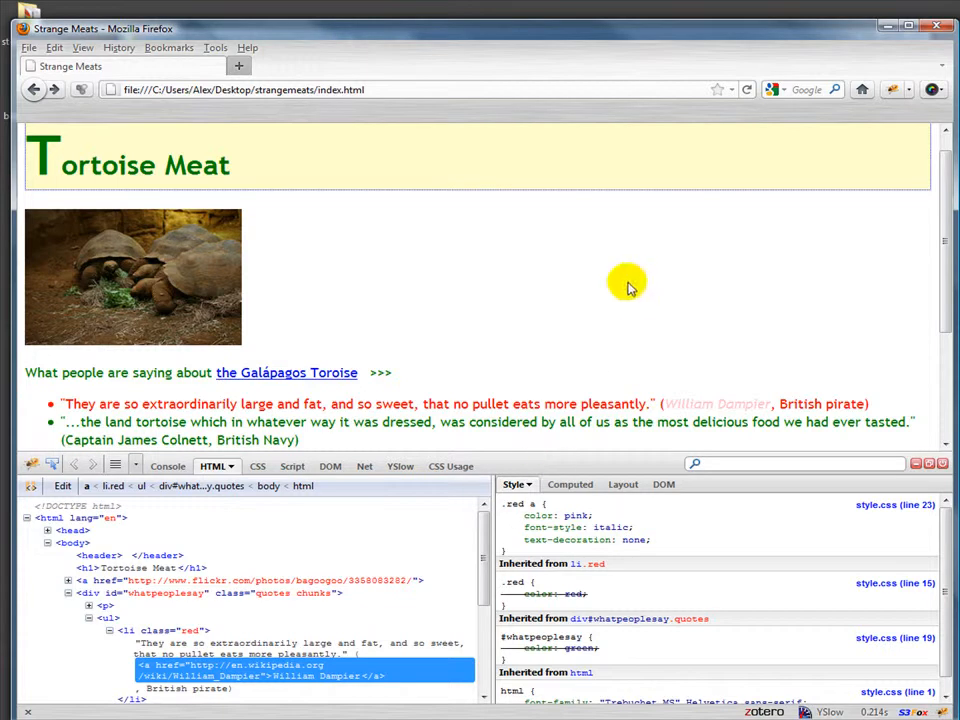
Step: Add font-size: 0.8em as a new property in the h1, address rule
scroll("down", 3)
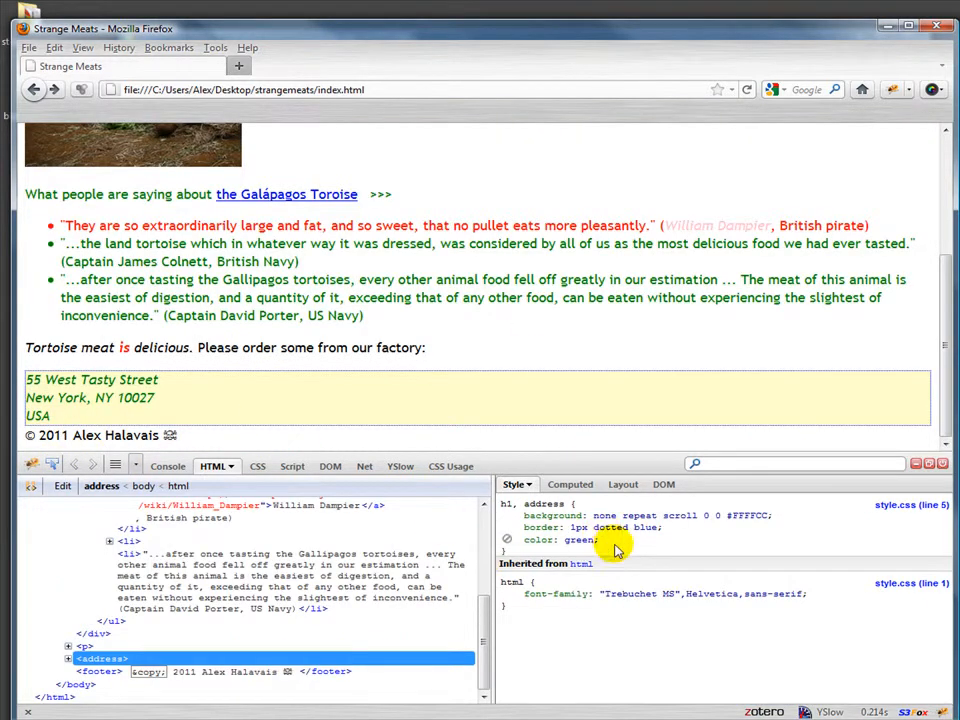
right_click(595, 540)
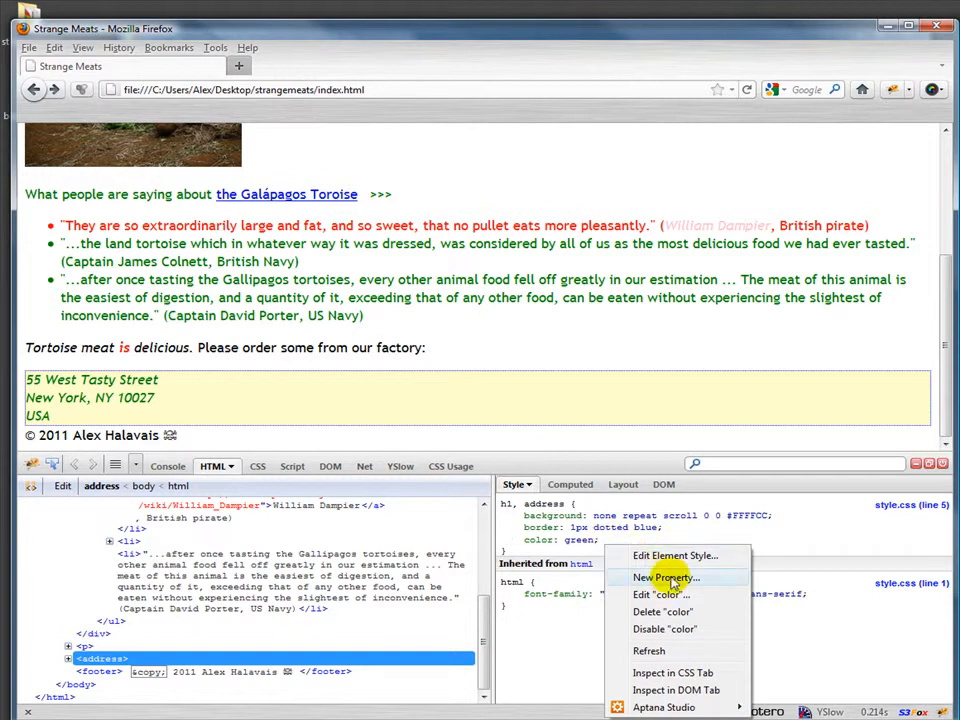
left_click(662, 577)
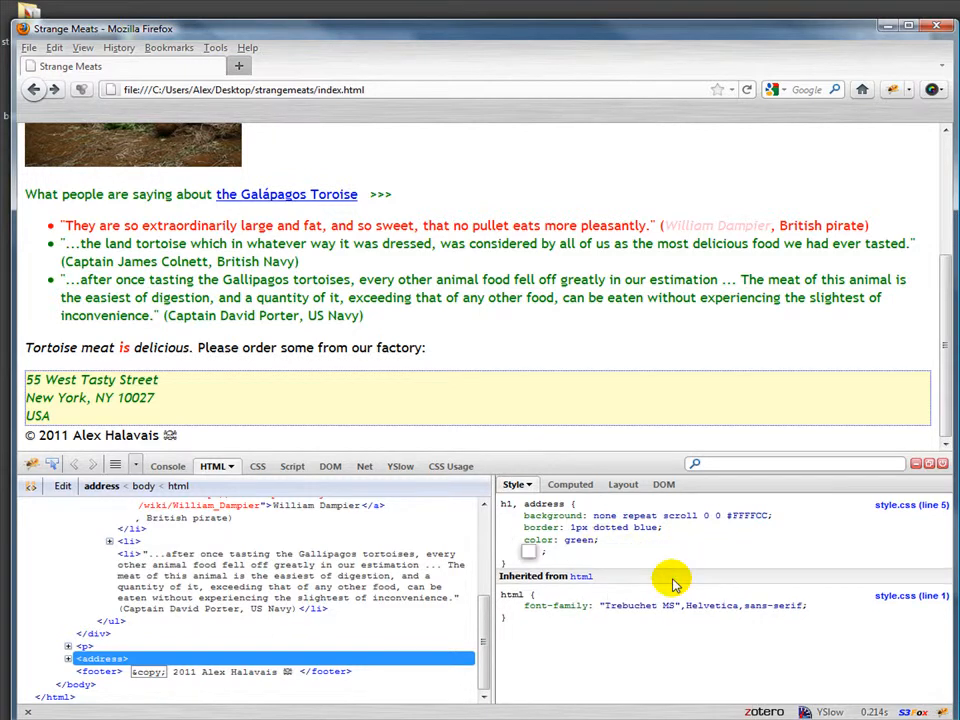
left_click(535, 552)
type("font-size: 0.8in")
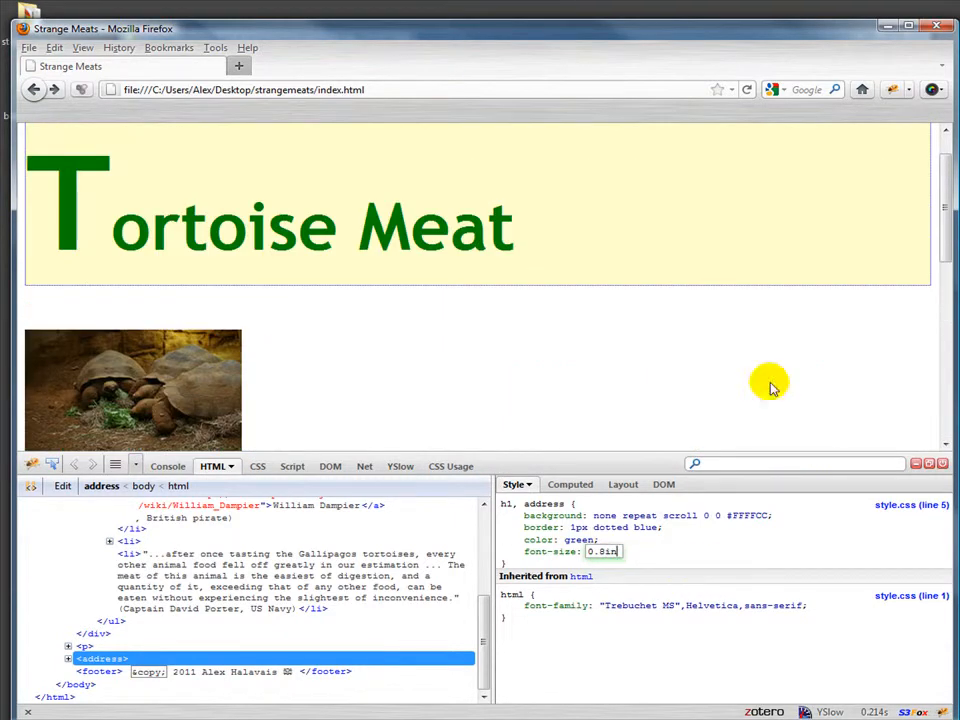
scroll("down", 3)
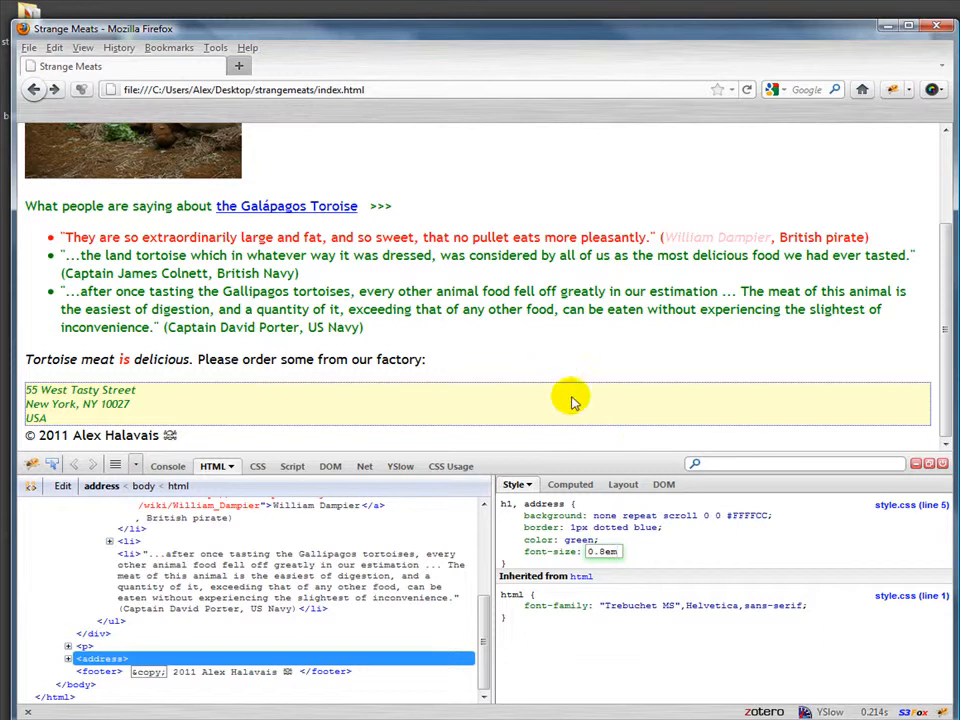
mouse_move(325, 327)
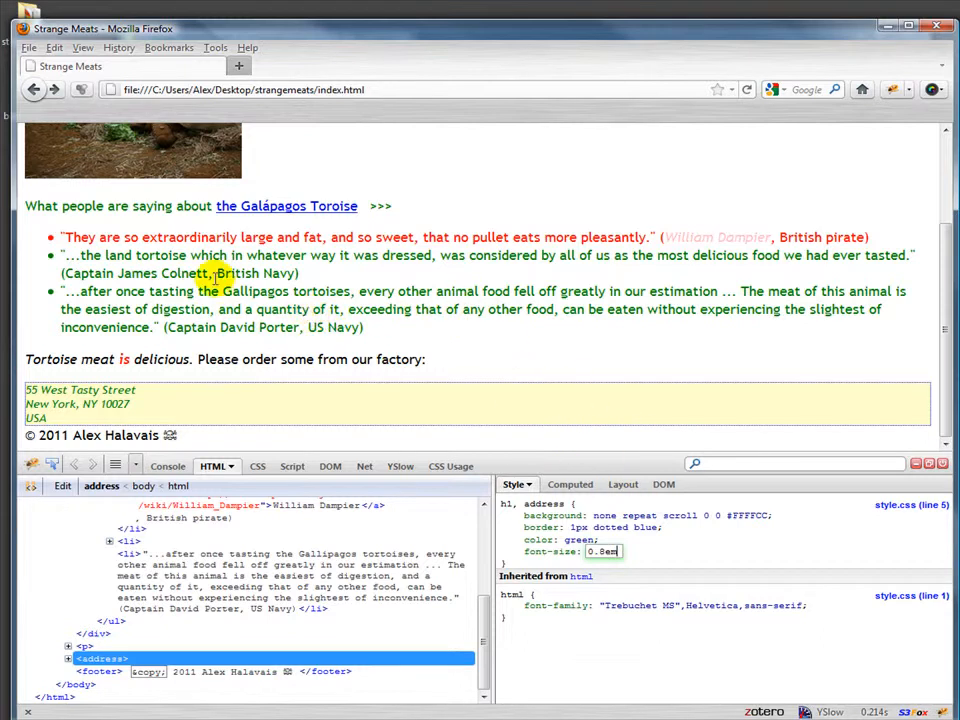
mouse_move(168, 409)
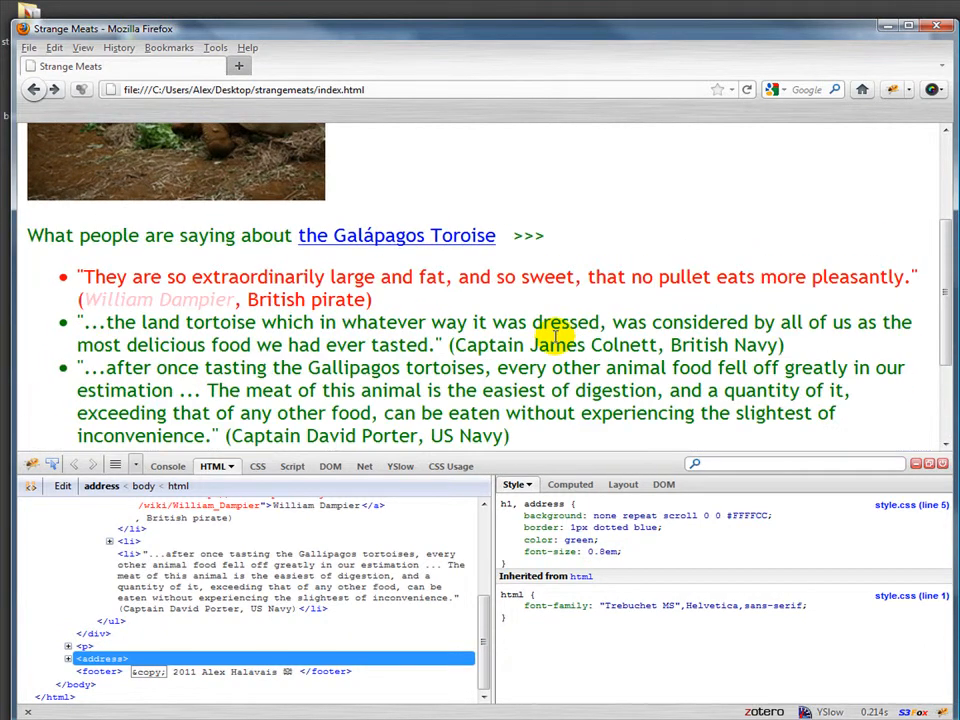
scroll("down", 3)
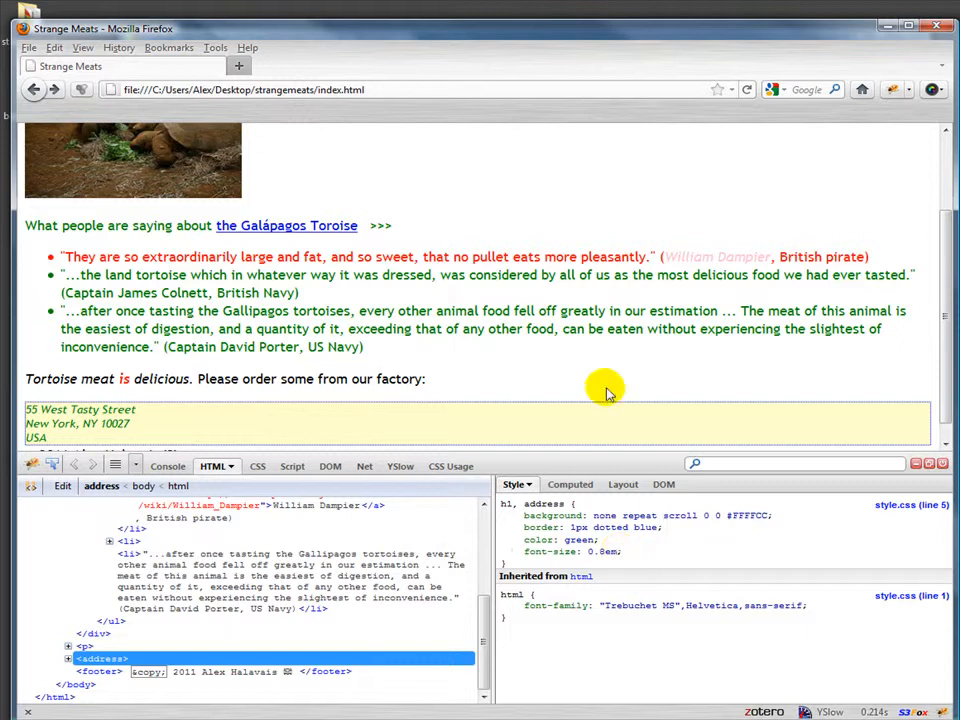
mouse_move(646, 360)
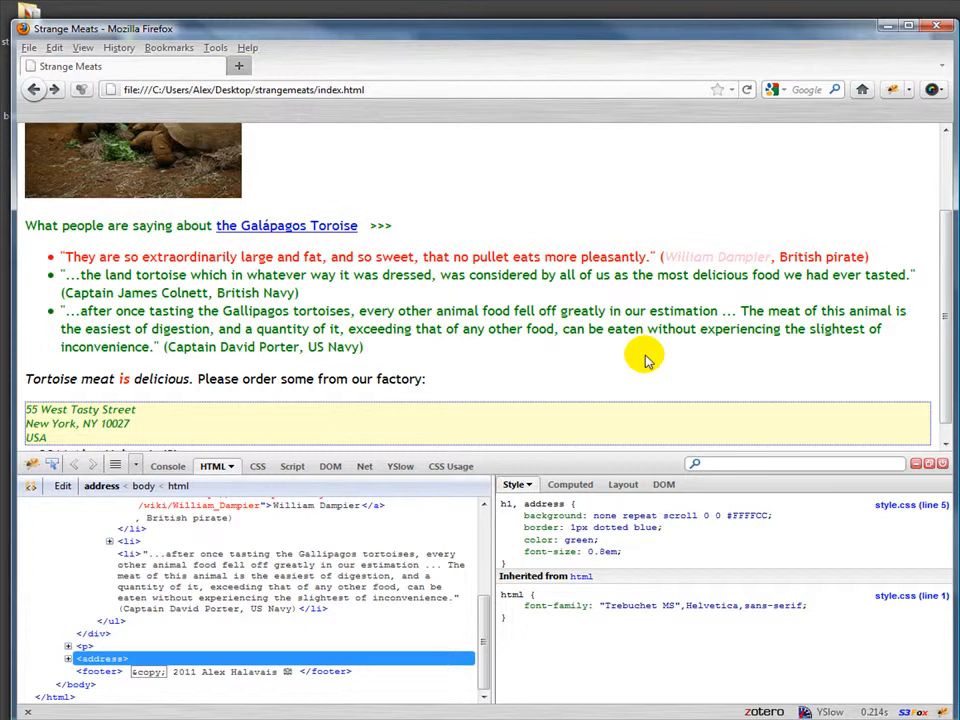
mouse_move(722, 401)
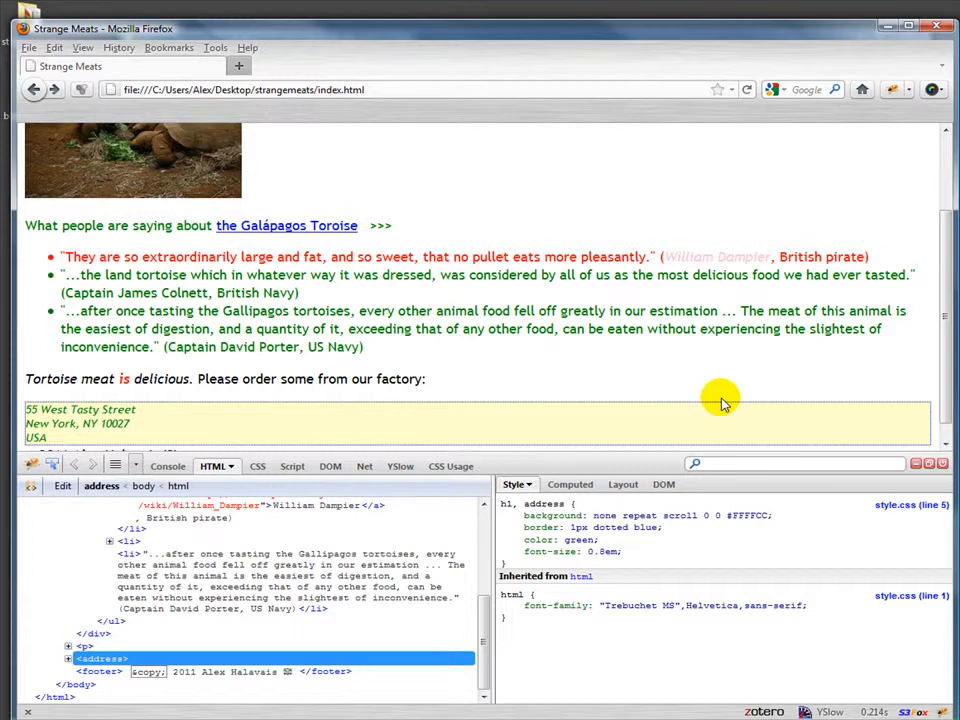
mouse_move(721, 407)
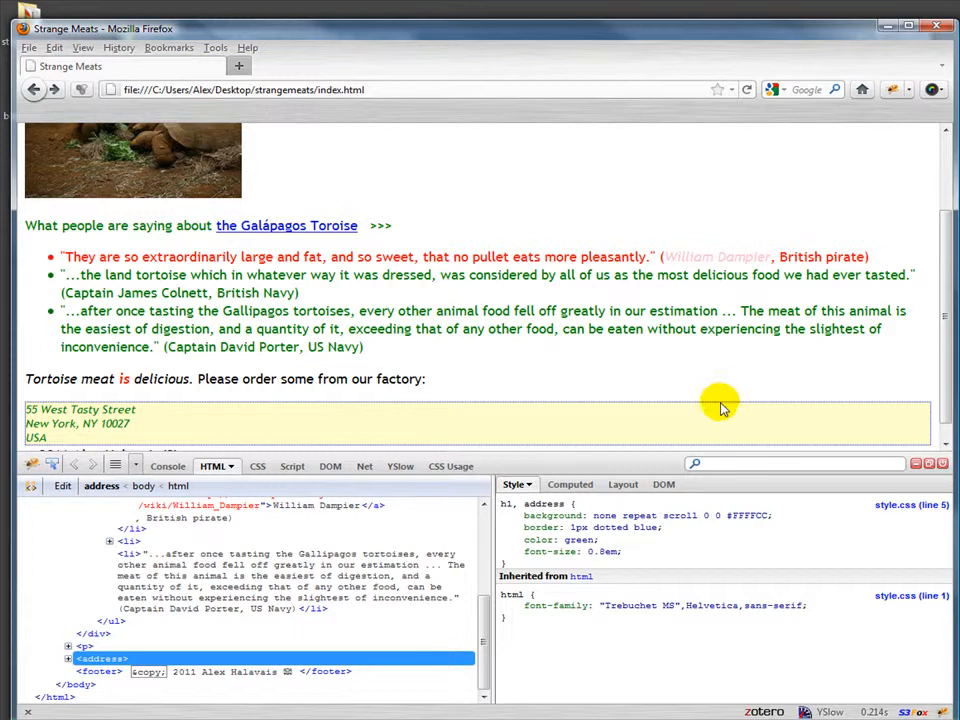
mouse_move(715, 403)
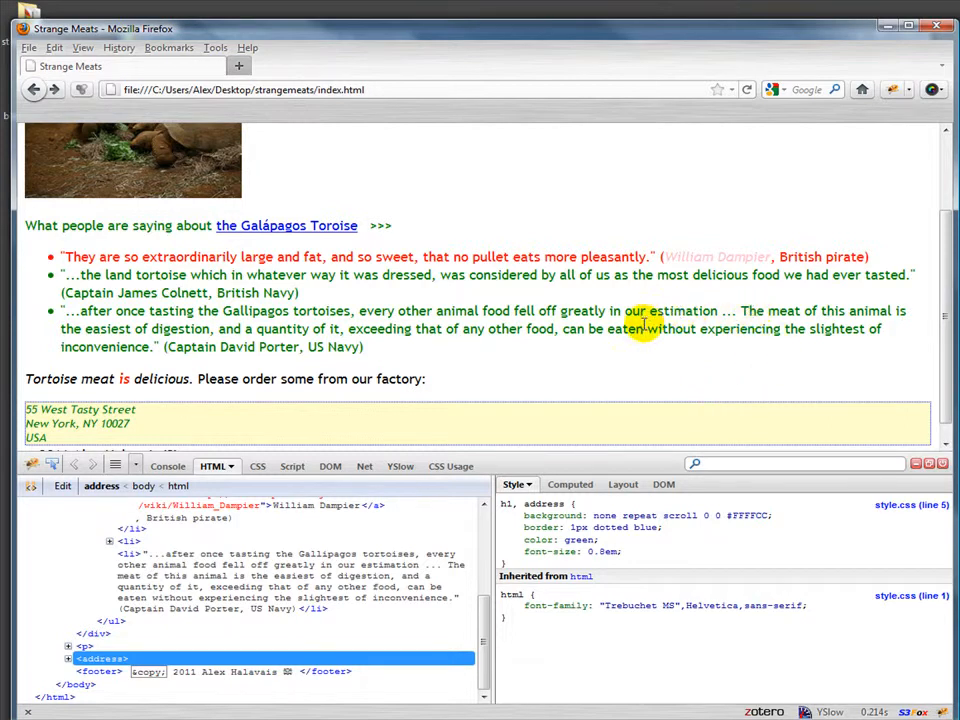
mouse_move(628, 334)
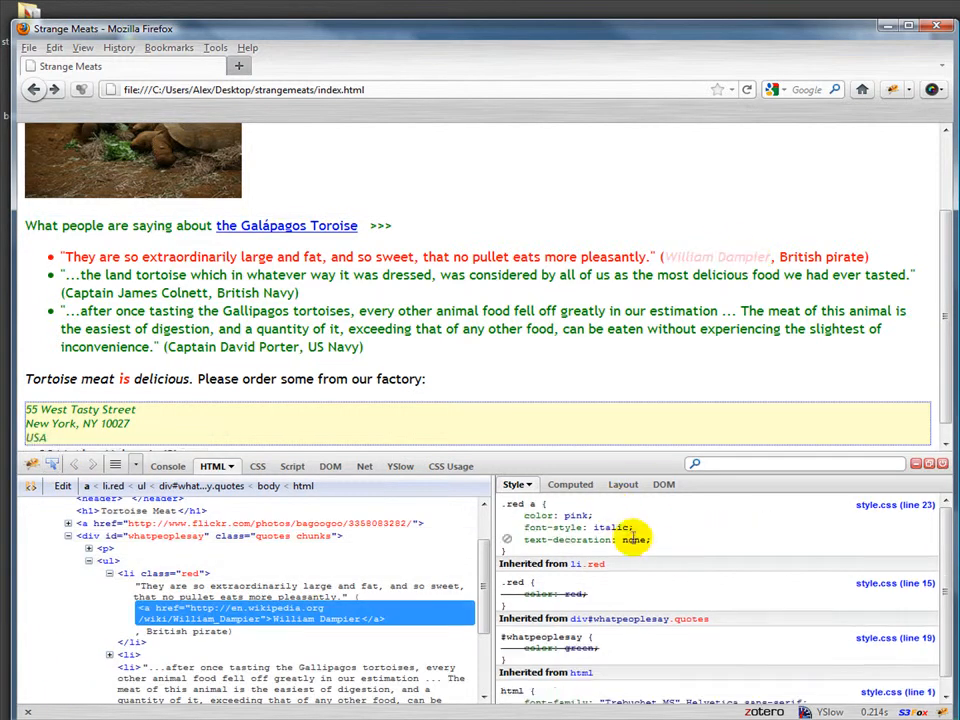
Step: Start a new font-size property in the quote link's .red a rule
right_click(630, 539)
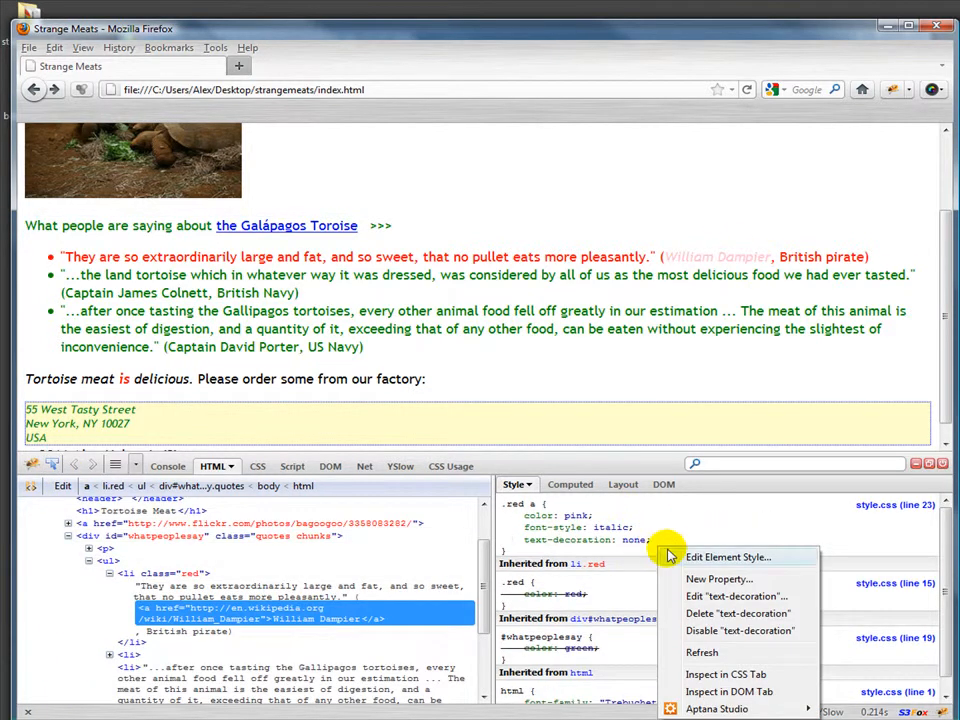
left_click(720, 578)
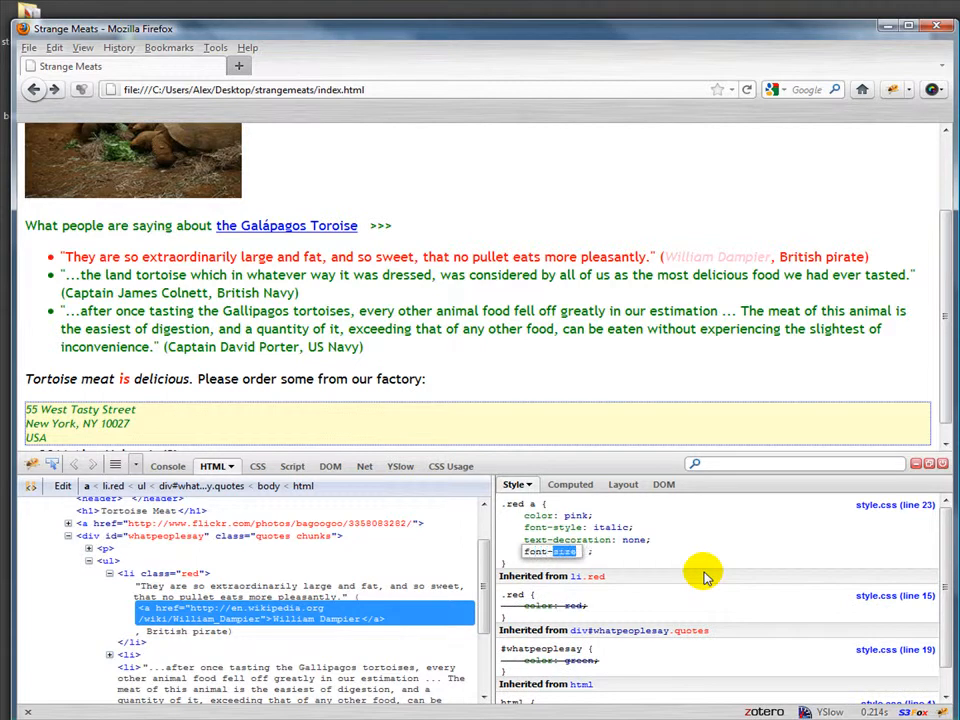